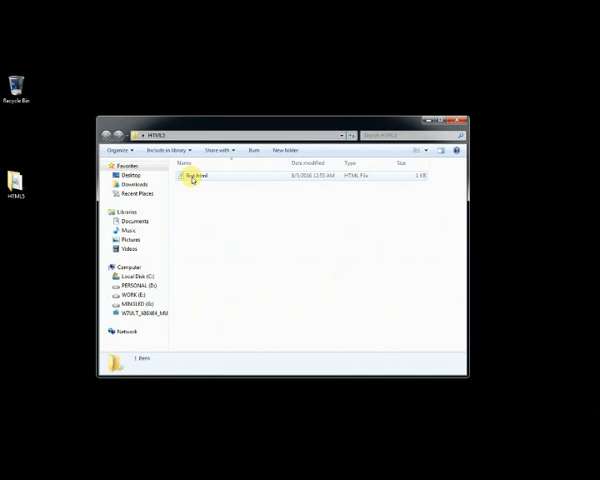
Step: Open first.html from the HTML5 folder with Edit with Notepad++
right_click(192, 176)
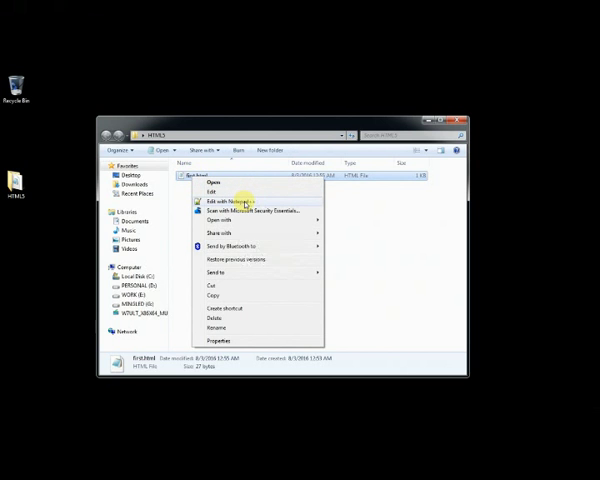
click(227, 204)
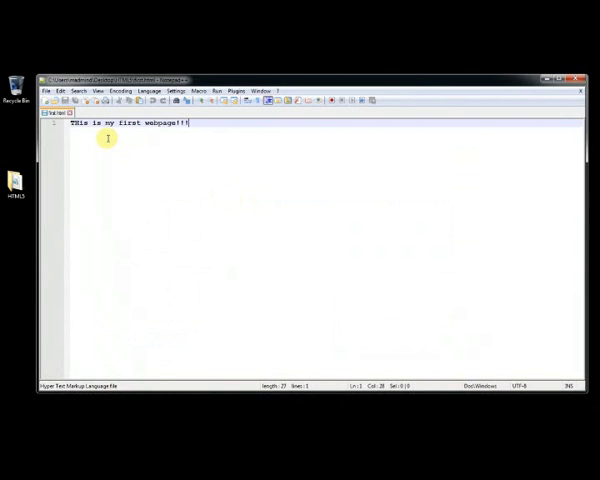
Step: Preview first.html in Chrome via Run > Launch in Chrome
click(215, 91)
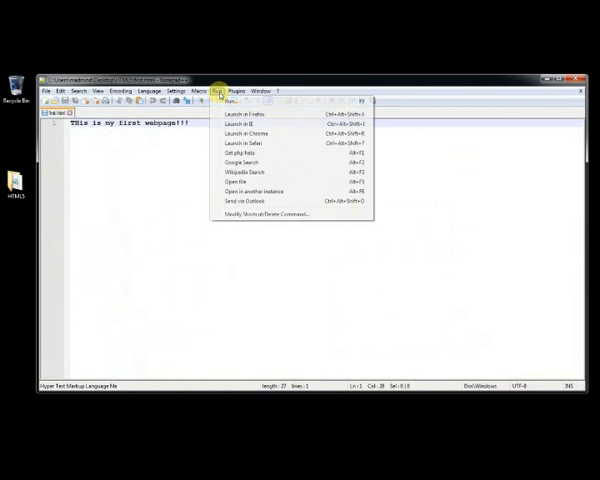
click(240, 133)
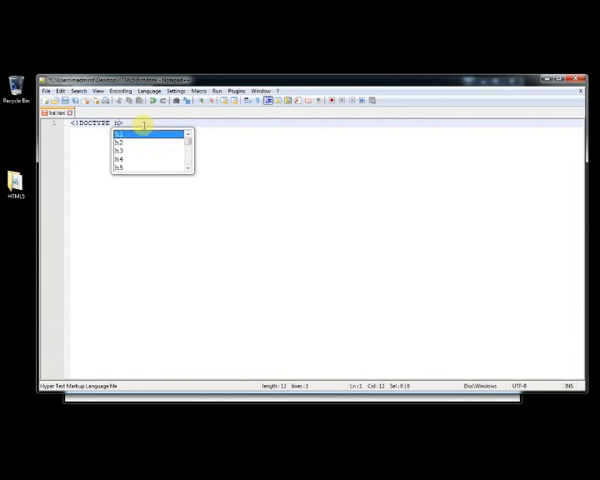
Step: Finish the <!DOCTYPE html> line and start the <html> tag pair below it
text(html)
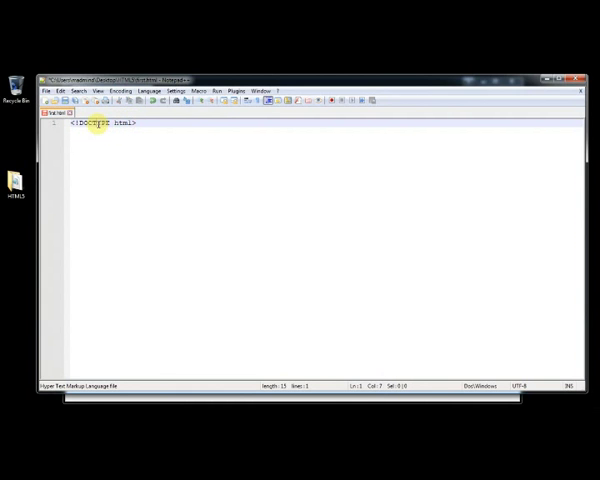
double_click(92, 123)
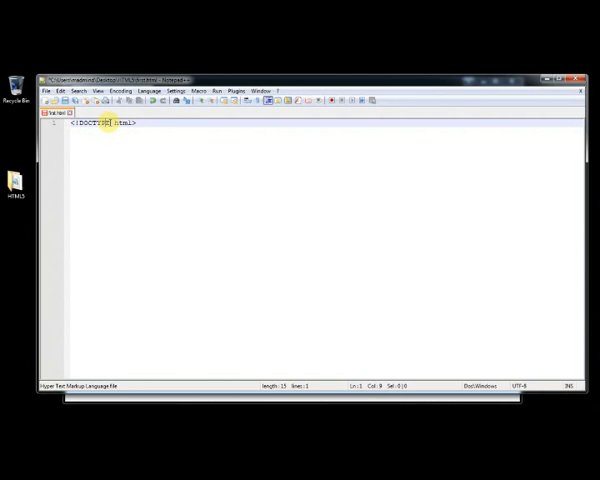
double_click(92, 123)
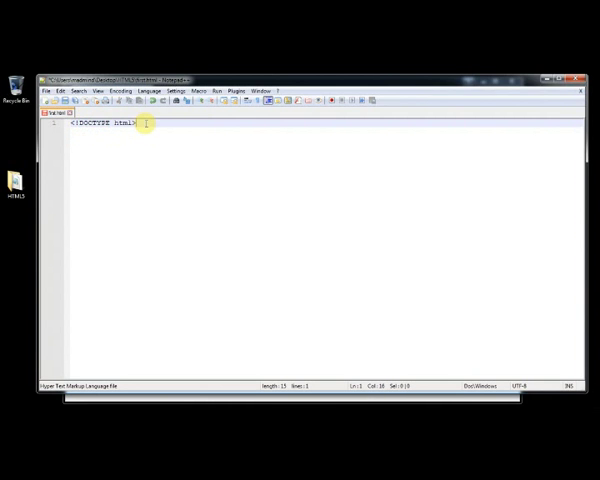
text(<html>)
text(</html>)
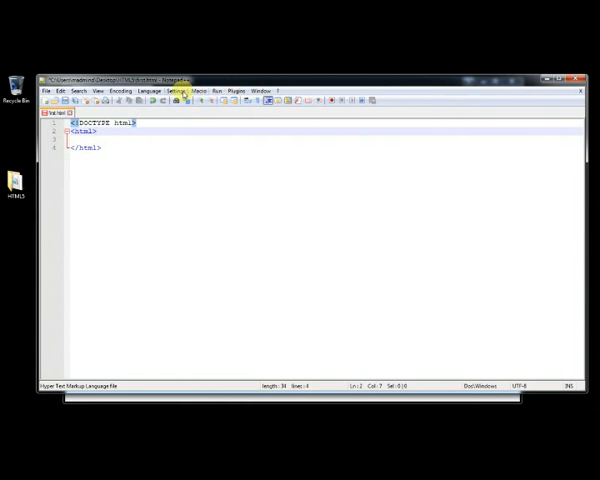
Step: Uncheck 'Enable auto-completion on each input' in Preferences > Auto-Completion
click(180, 90)
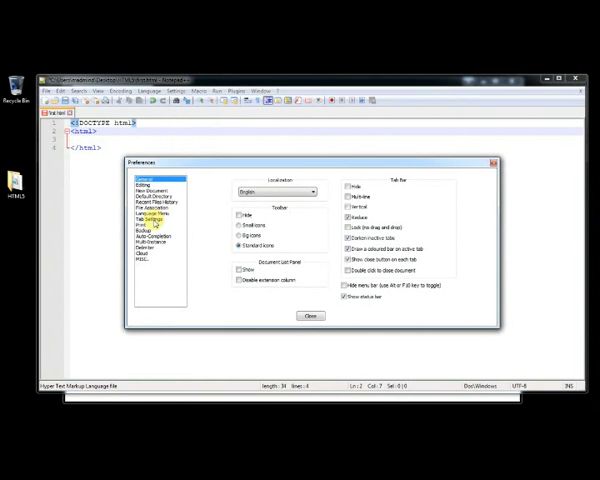
click(150, 231)
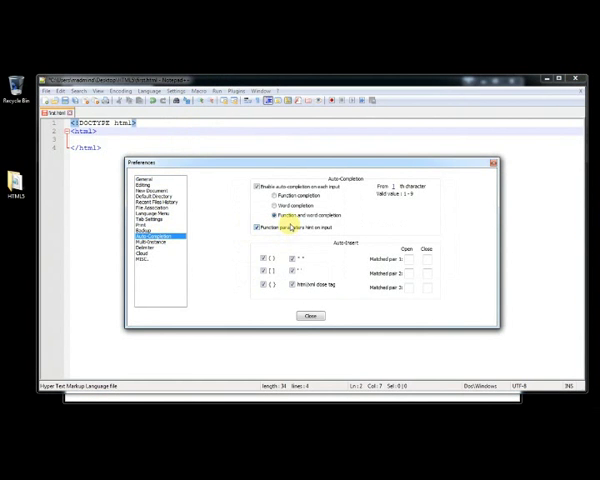
click(259, 187)
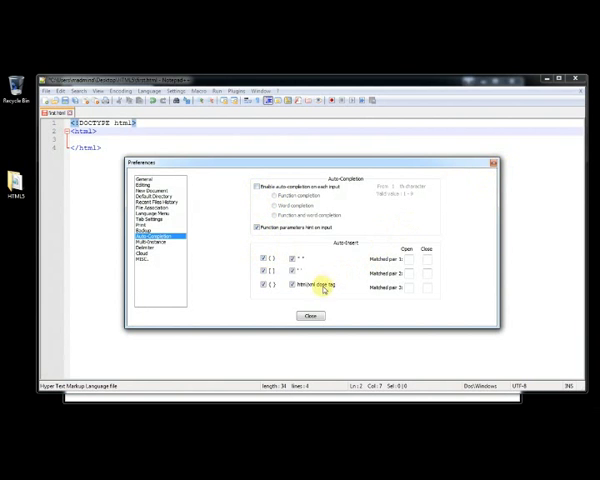
click(311, 316)
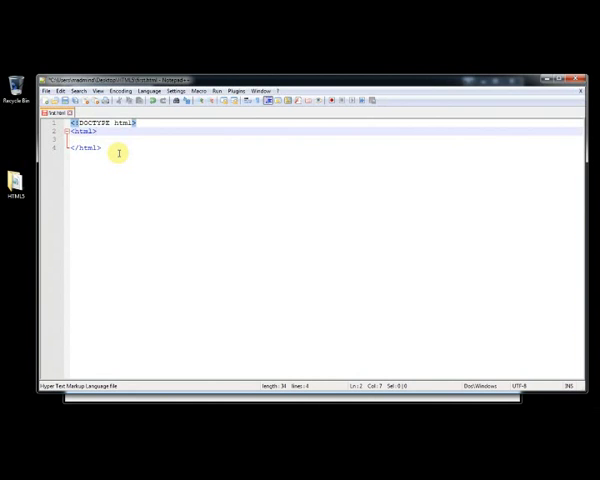
Step: Type <head></head> and <body></body> between the html tags, cursor inside head
text(<head)
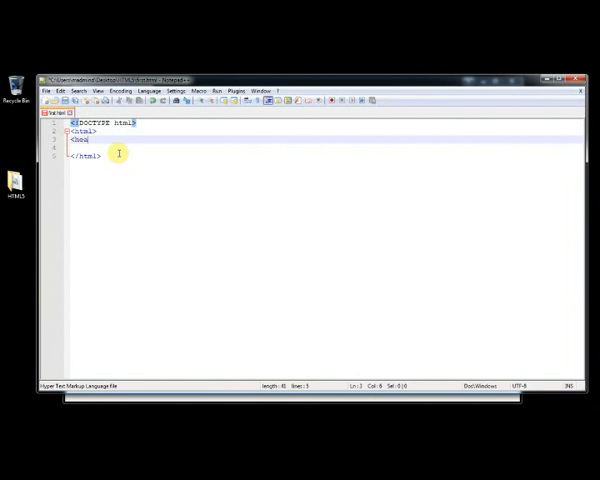
text(d></head>)
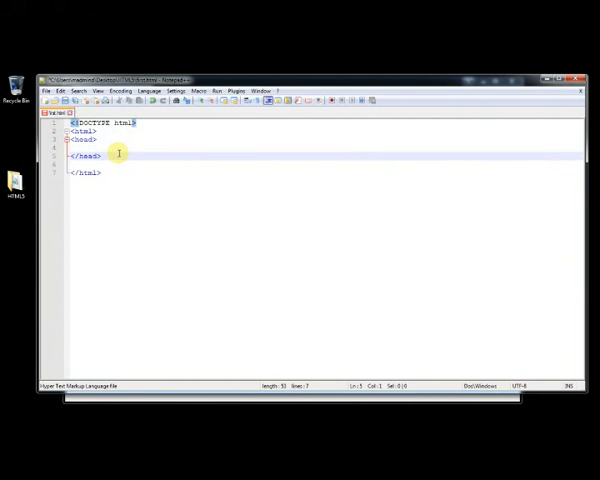
text(<body>)
text(</body>)
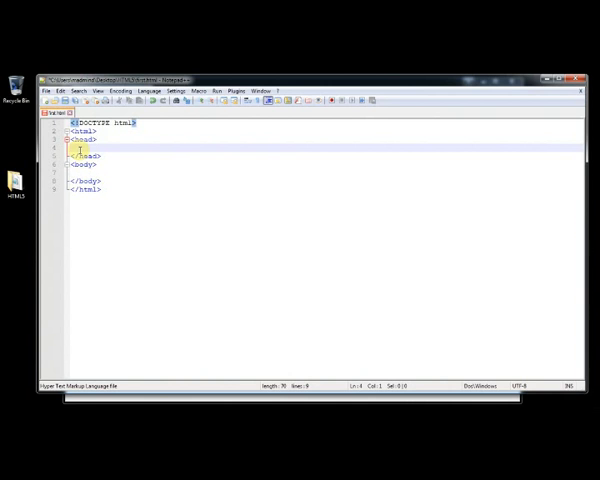
click(85, 168)
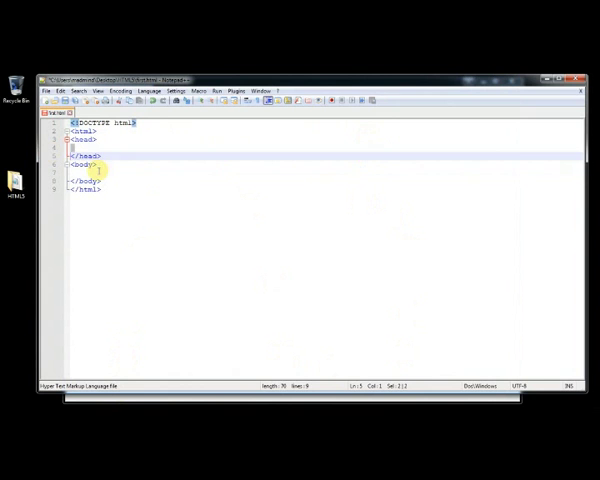
Step: Replace placeholder body text with 'hello World !! i am creating a webpage'
text(ddddddd)
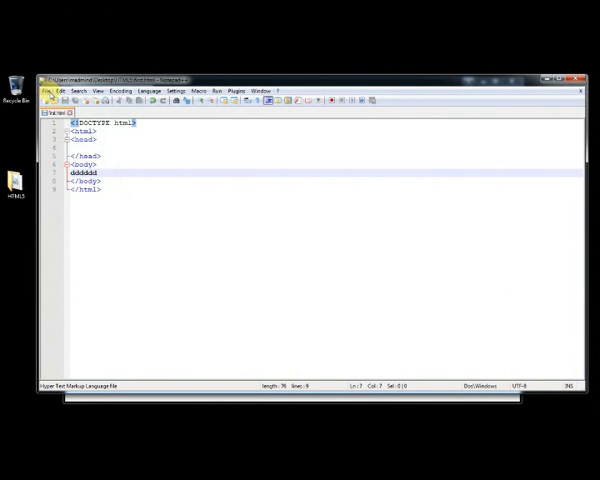
click(50, 90)
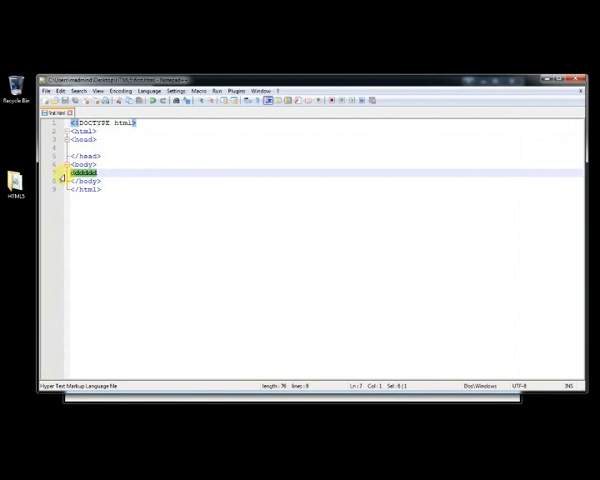
text(hello Wor)
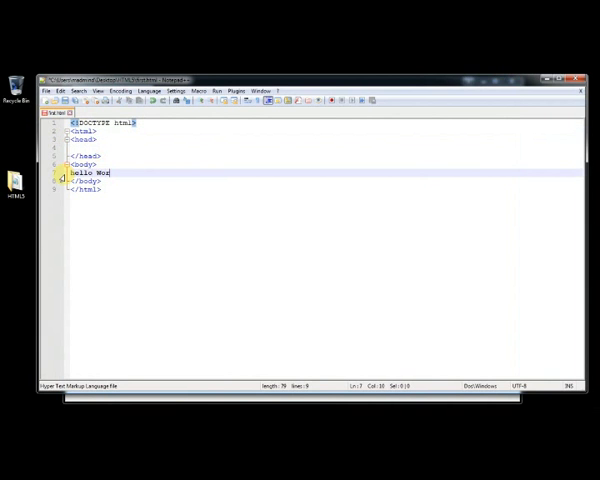
text(ld)
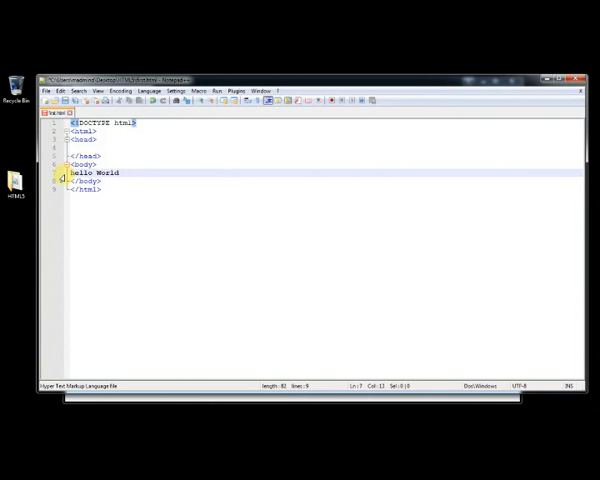
text(!!)
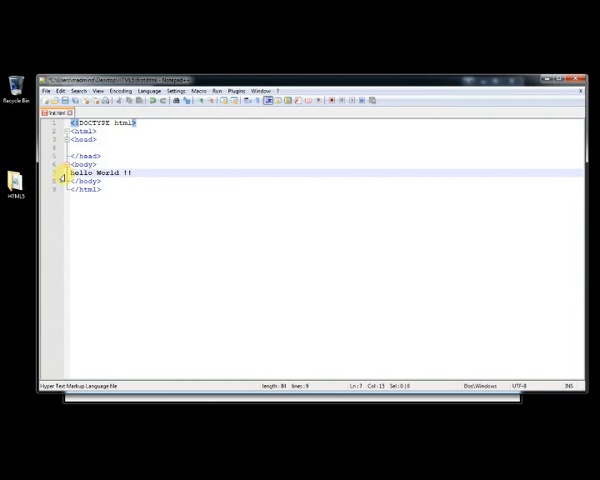
text(i am)
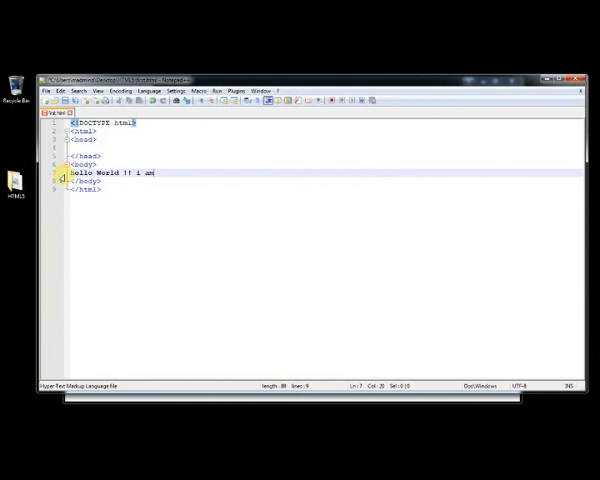
text(creating)
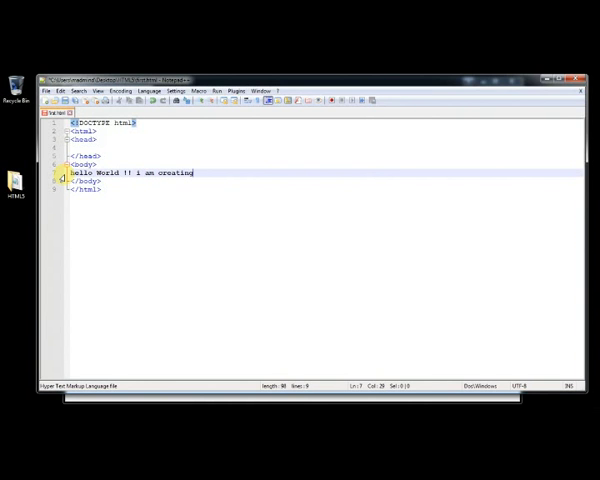
text(a webpag)
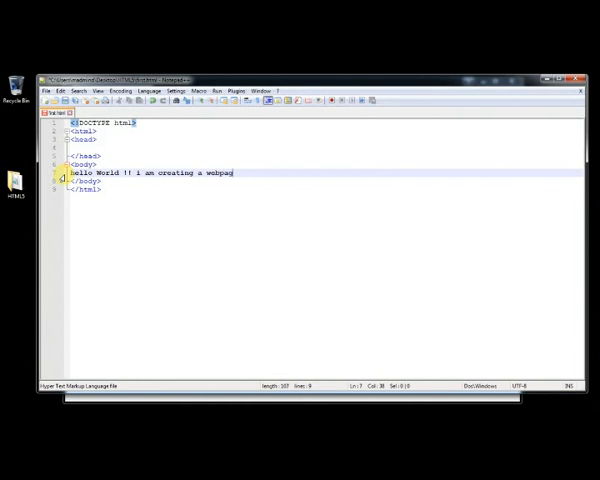
text(e)
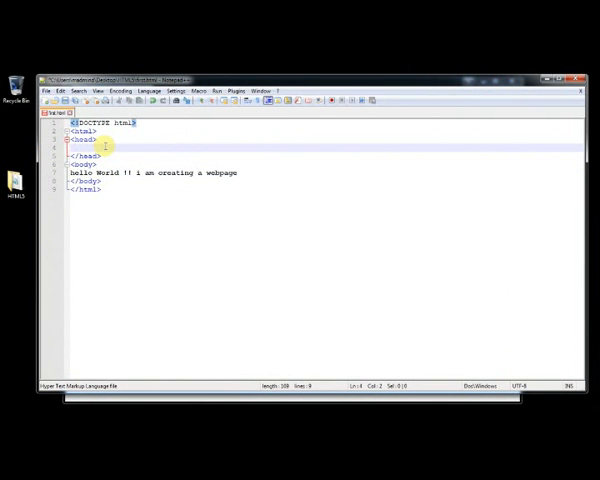
Step: Type the 'Home Page' title into the head section, then highlight 'hello' in the body
text(this is)
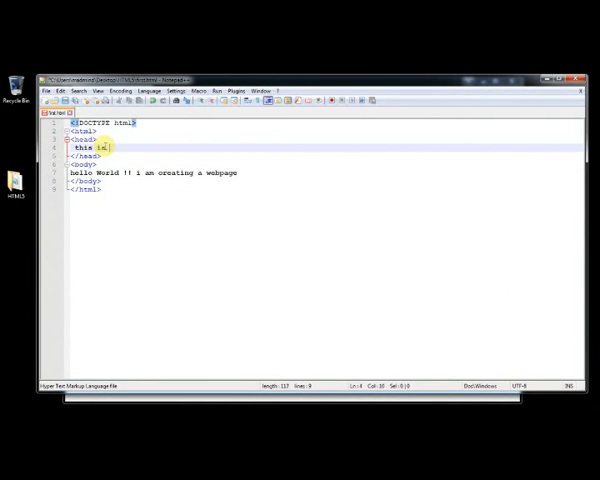
text(head section)
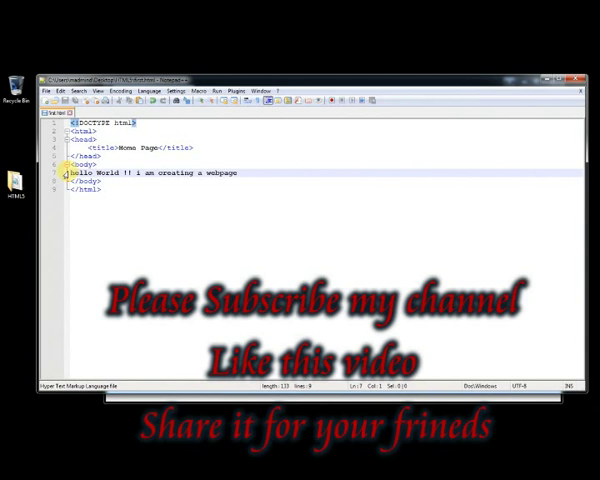
double_click(79, 172)
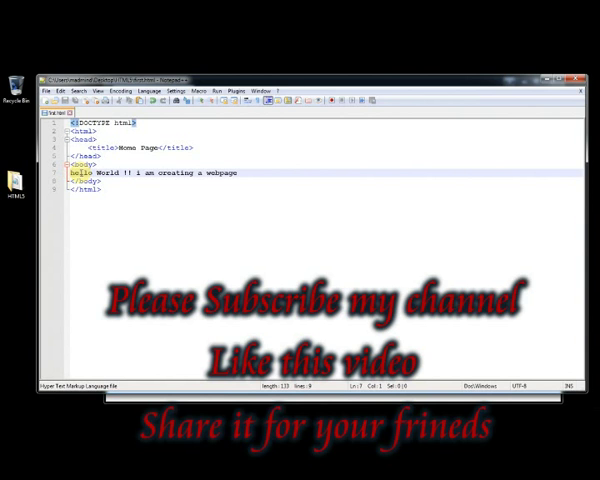